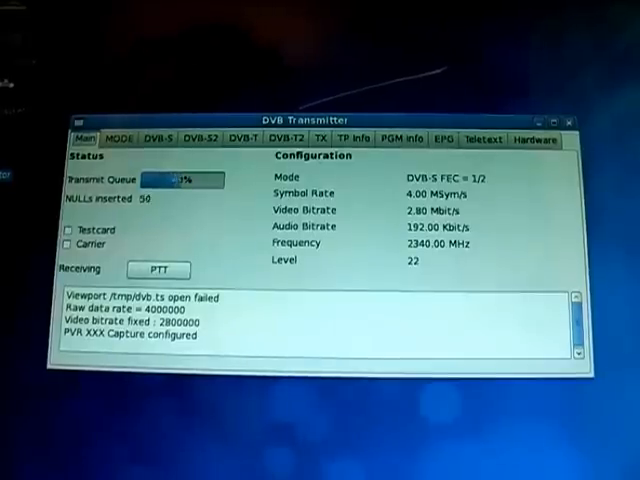
# Switch from the status overview to the DVB-S settings page showing FEC Rate 1/2.
pyautogui.click(112, 140)
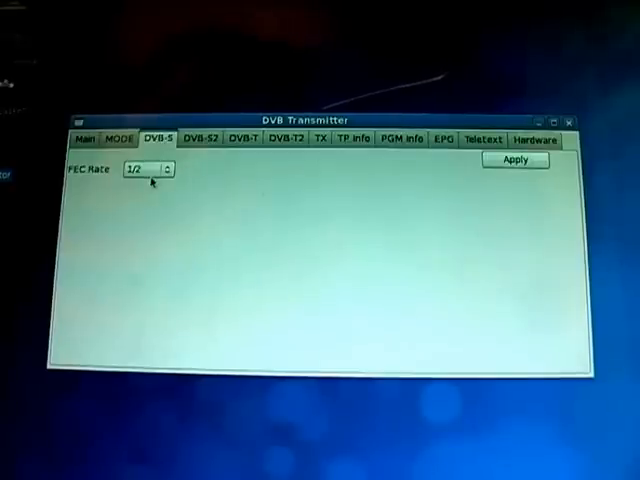
# Keep the DVB-S FEC Rate at 1/2 and move on to the DVB-S2 settings page.
pyautogui.click(164, 168)
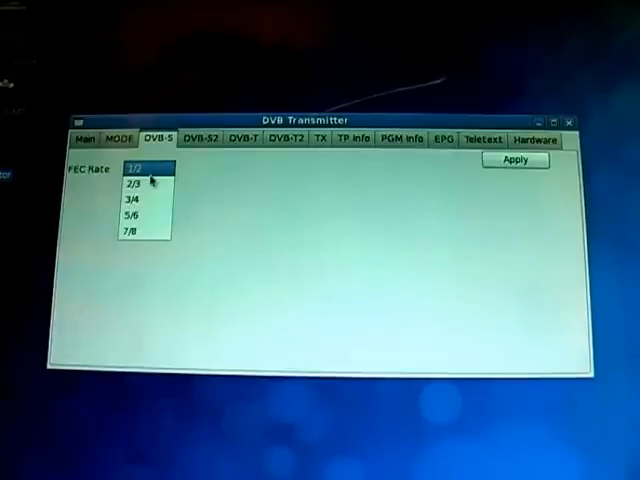
pyautogui.click(146, 216)
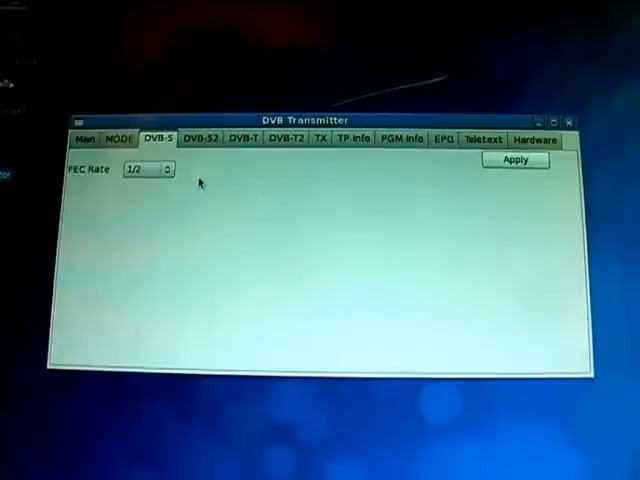
pyautogui.click(200, 140)
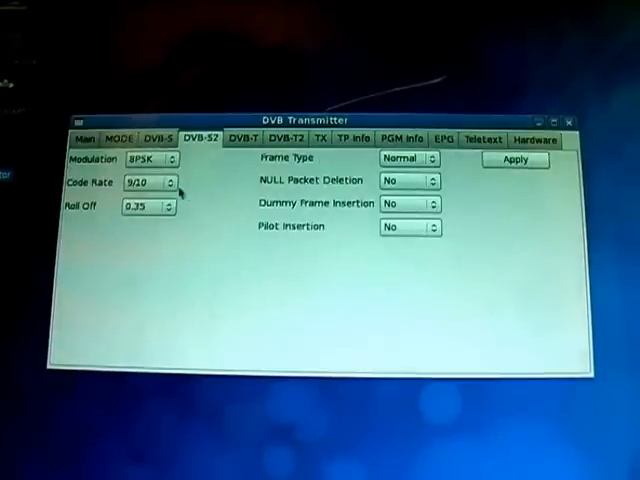
# Set DVB-S2 to QPSK modulation, code rate 9/10, no dummy frame insertion, then move to DVB-T.
pyautogui.click(168, 160)
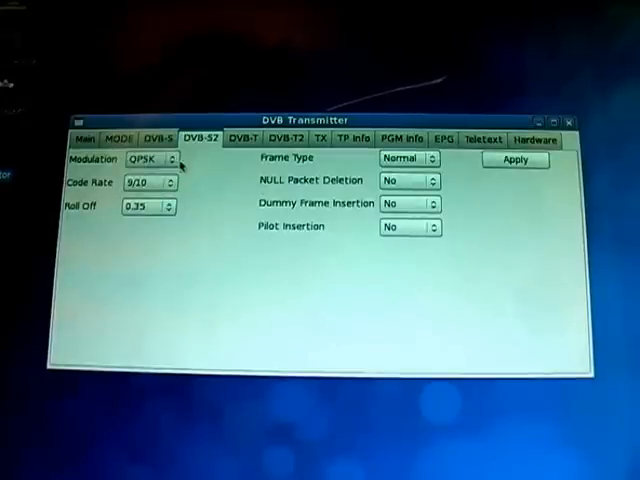
pyautogui.click(150, 158)
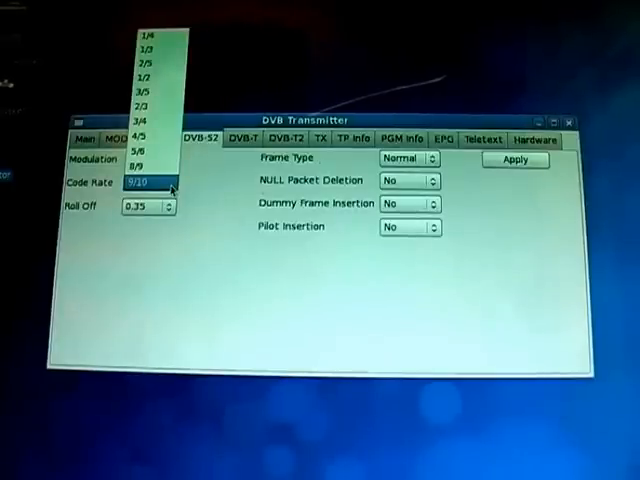
pyautogui.click(150, 182)
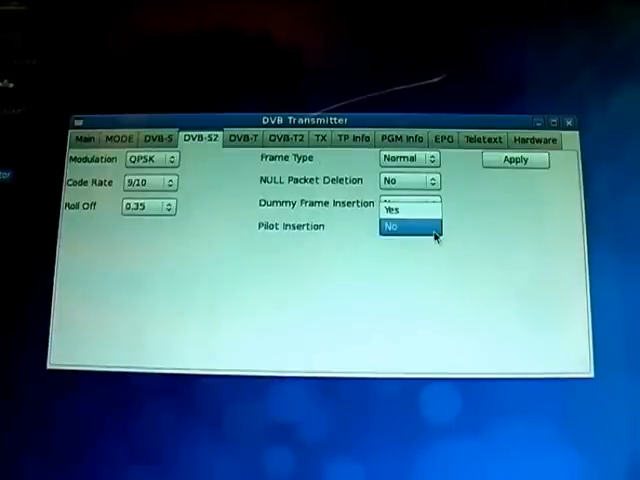
pyautogui.click(404, 228)
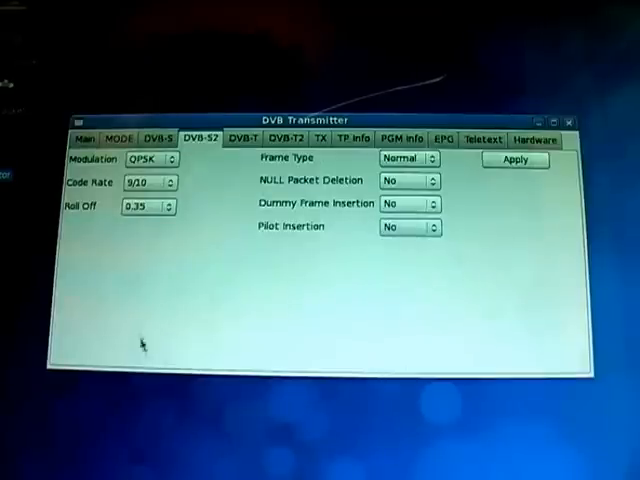
pyautogui.click(240, 138)
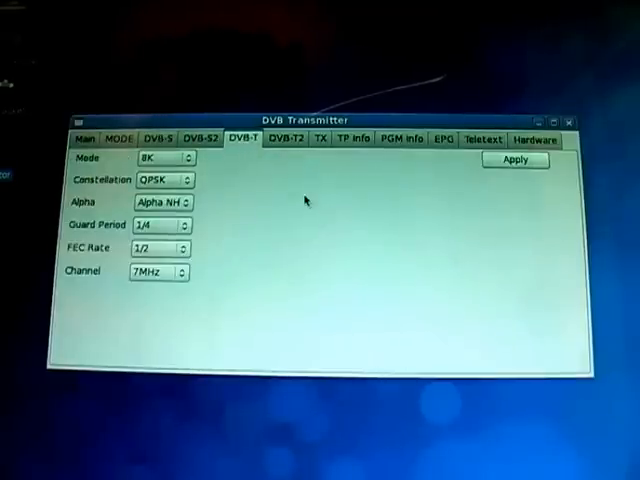
# Keep DVB-T in 8K mode with QPSK constellation and choose the channel bandwidth.
pyautogui.click(158, 158)
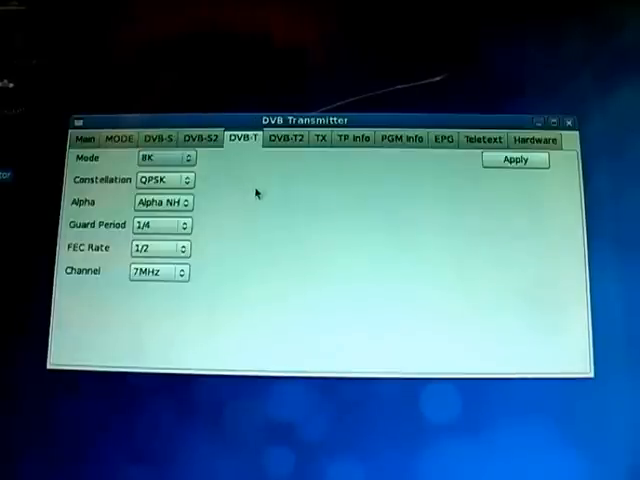
pyautogui.click(166, 178)
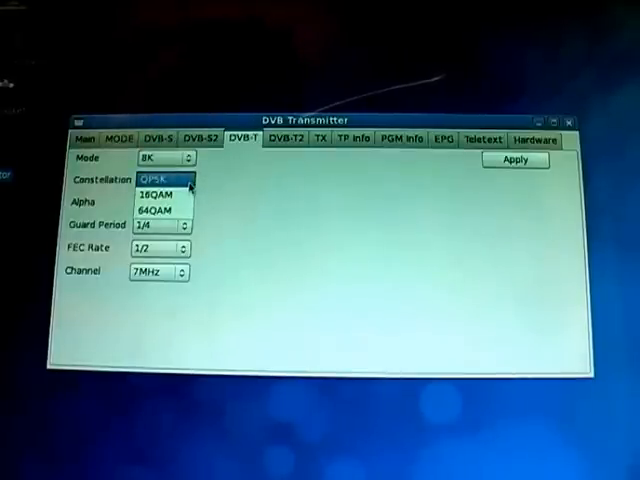
pyautogui.click(164, 178)
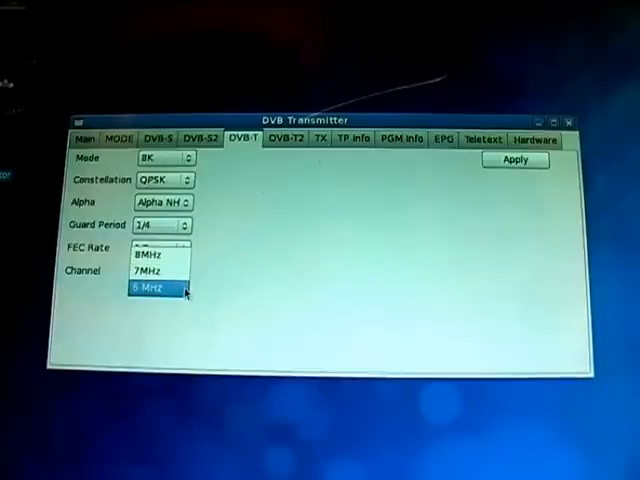
pyautogui.click(148, 272)
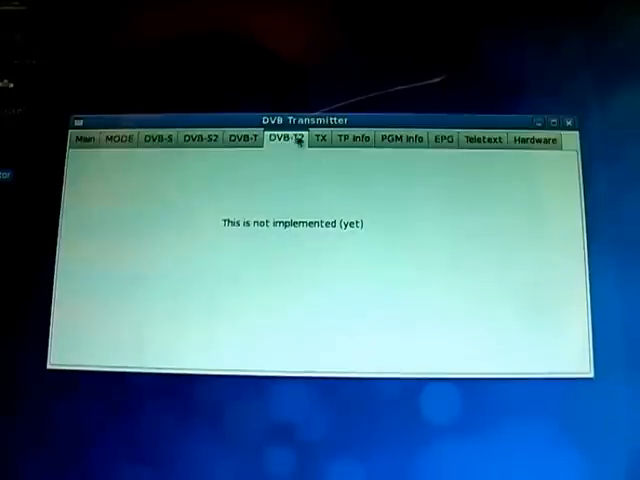
# Leave the unimplemented DVB-T2 page to review the TP Info PIDs (256, 257, 512, 258).
pyautogui.click(318, 138)
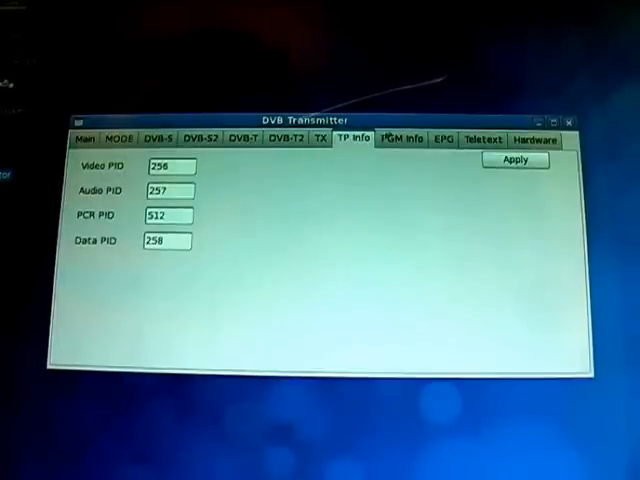
# Review the PGM Info page, then the EPG event: 60 minutes, title 'Amateur Radio'.
pyautogui.click(400, 140)
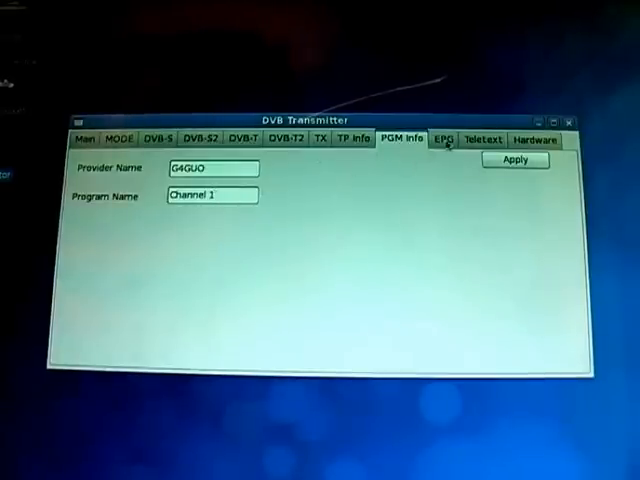
pyautogui.click(440, 140)
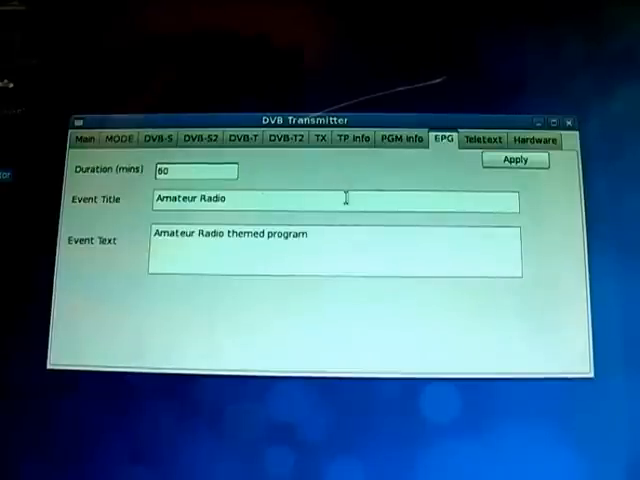